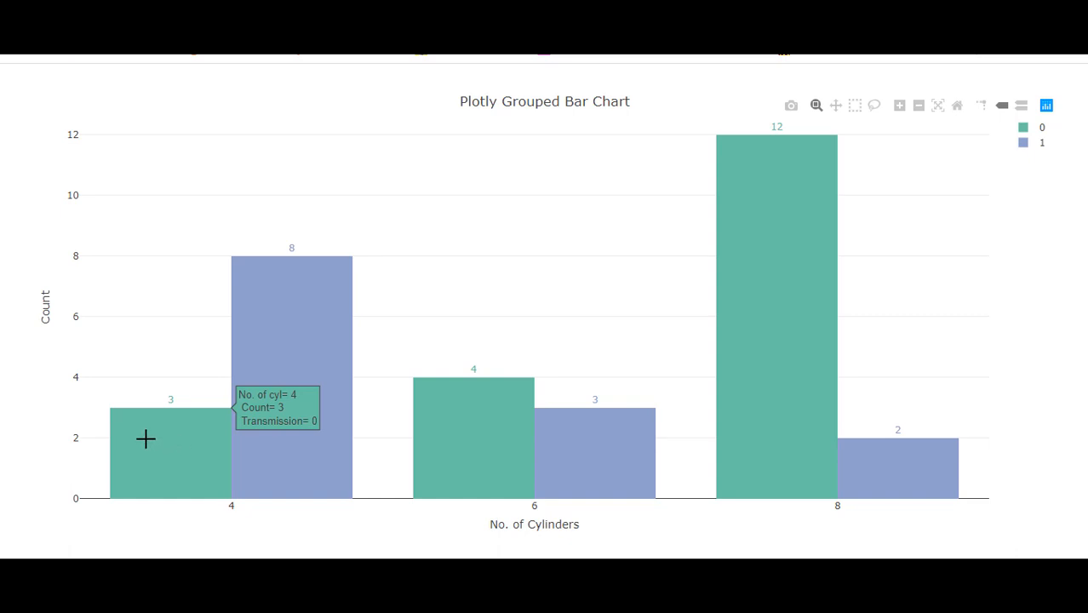
mouse_move(293, 446)
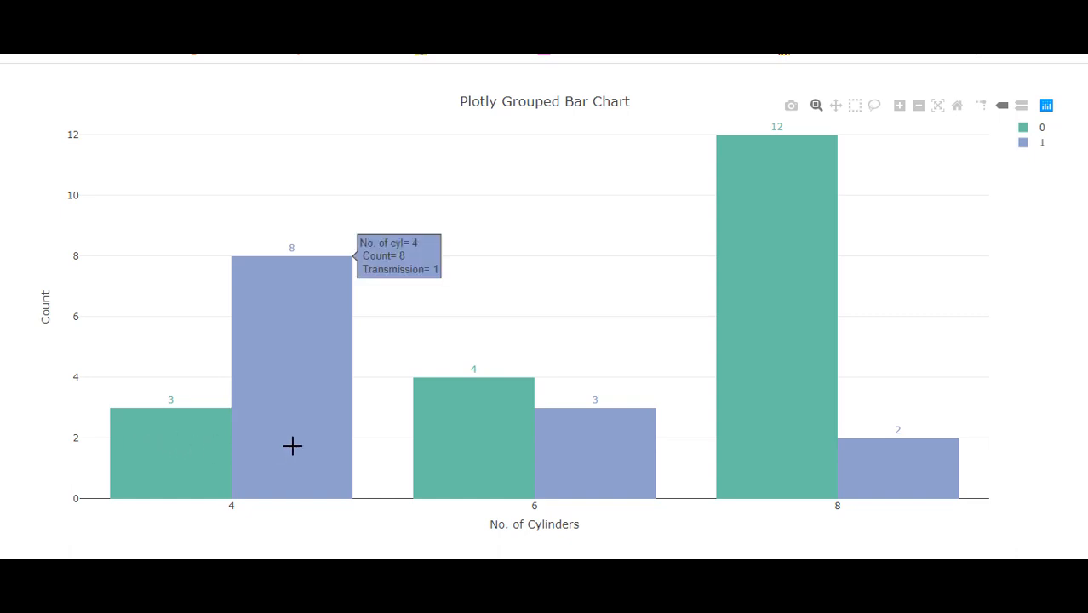
mouse_move(617, 465)
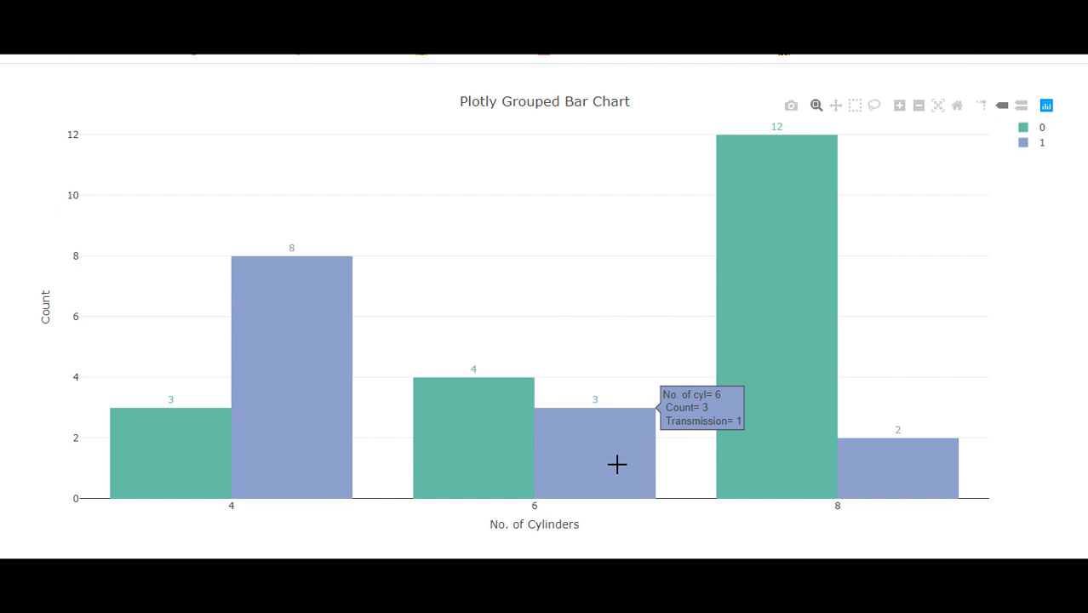
mouse_move(892, 473)
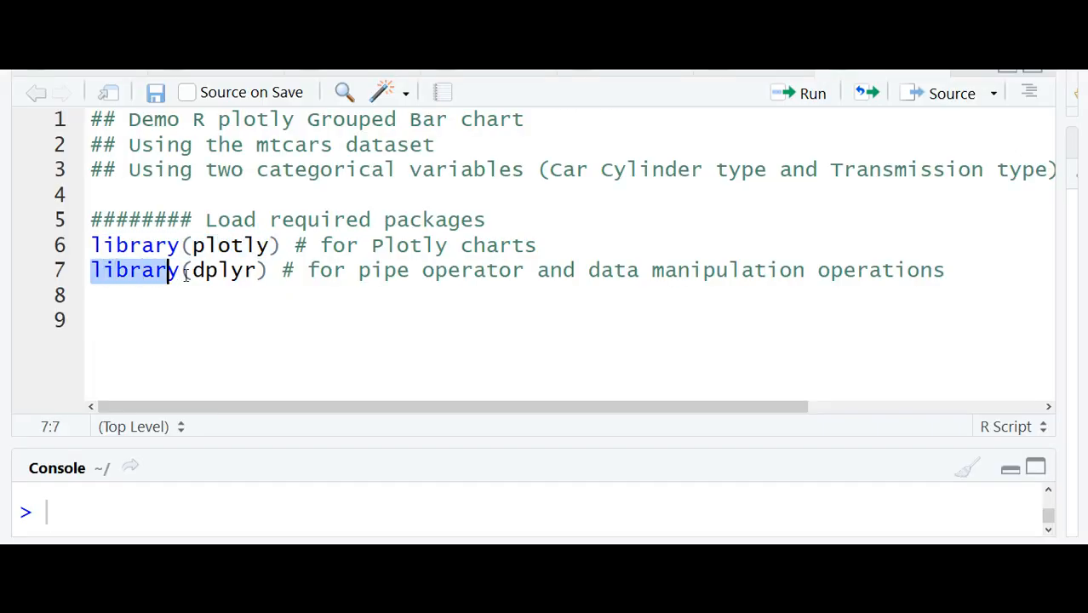
Step: Add str(mtcars) on a new line below the package loads to inspect the dataset
click(228, 320)
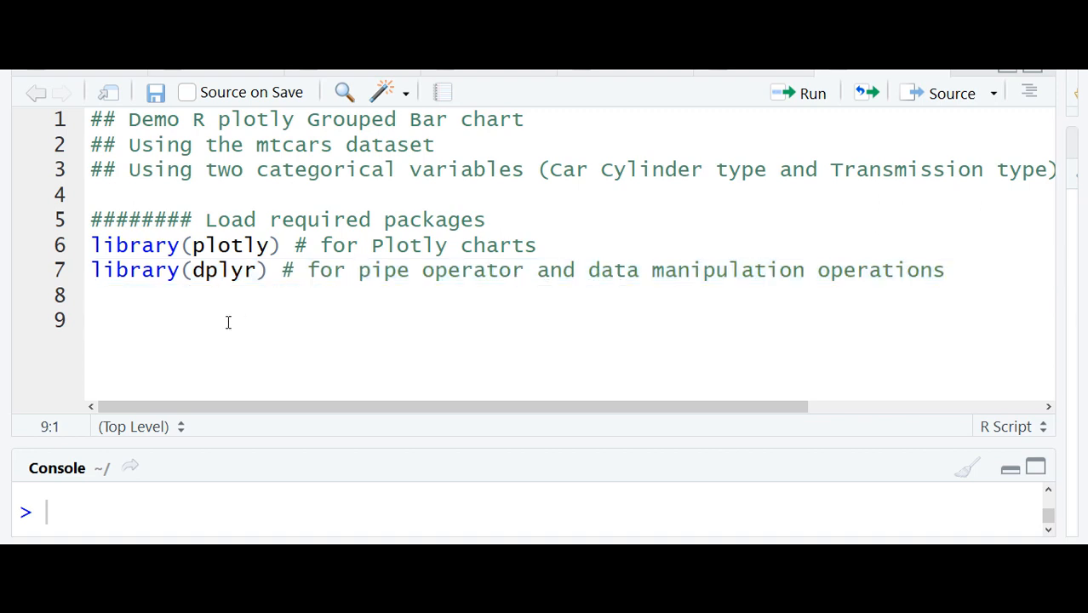
text(str(mtcars)
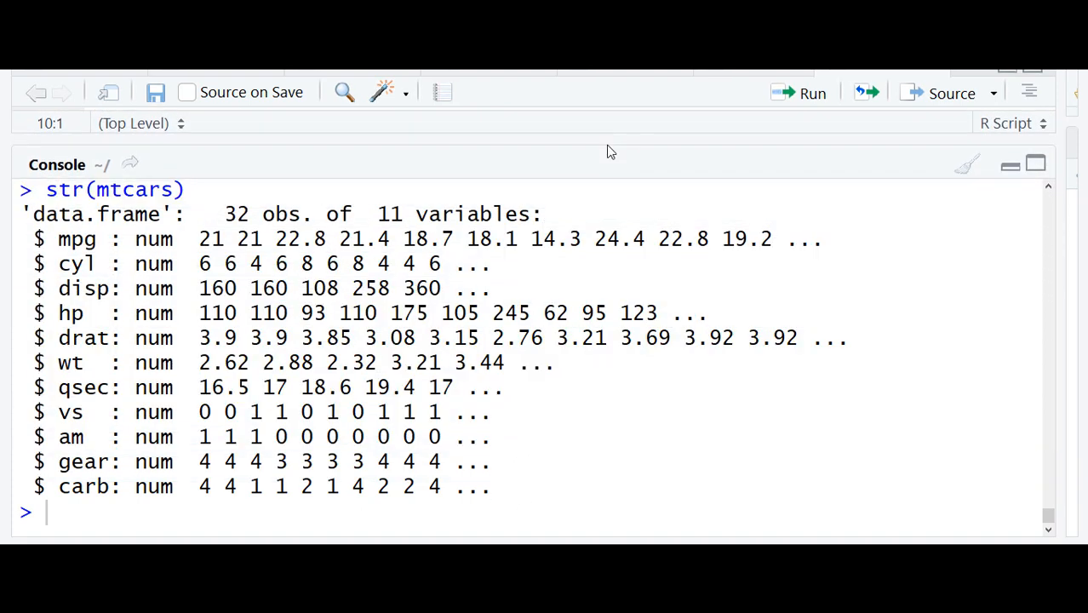
Step: Highlight the cyl and am variables and the first few am values in the str(mtcars) output
double_click(76, 262)
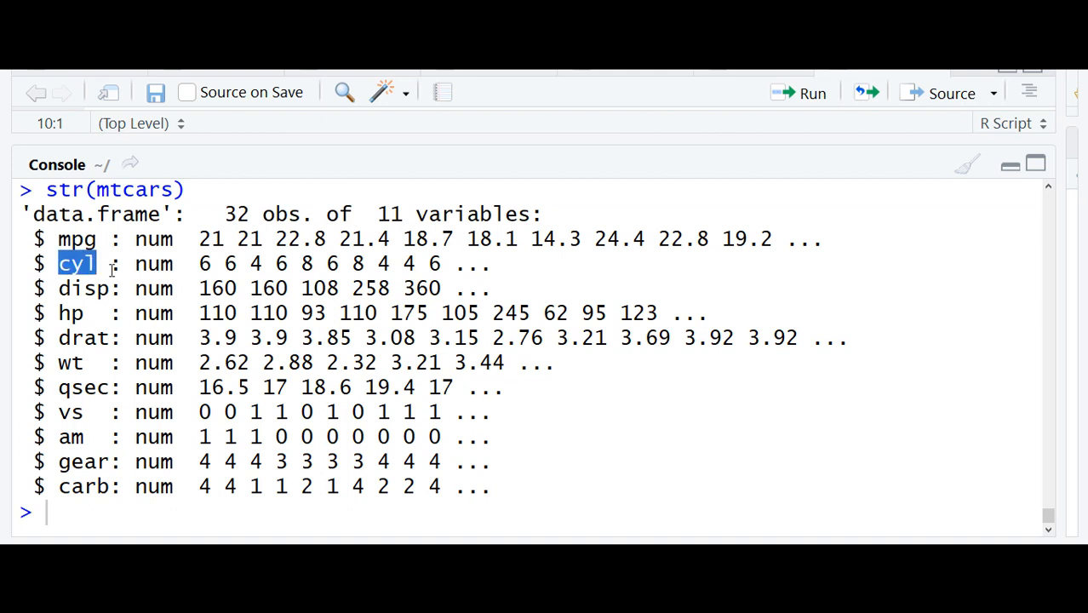
drag(77, 263, 320, 263)
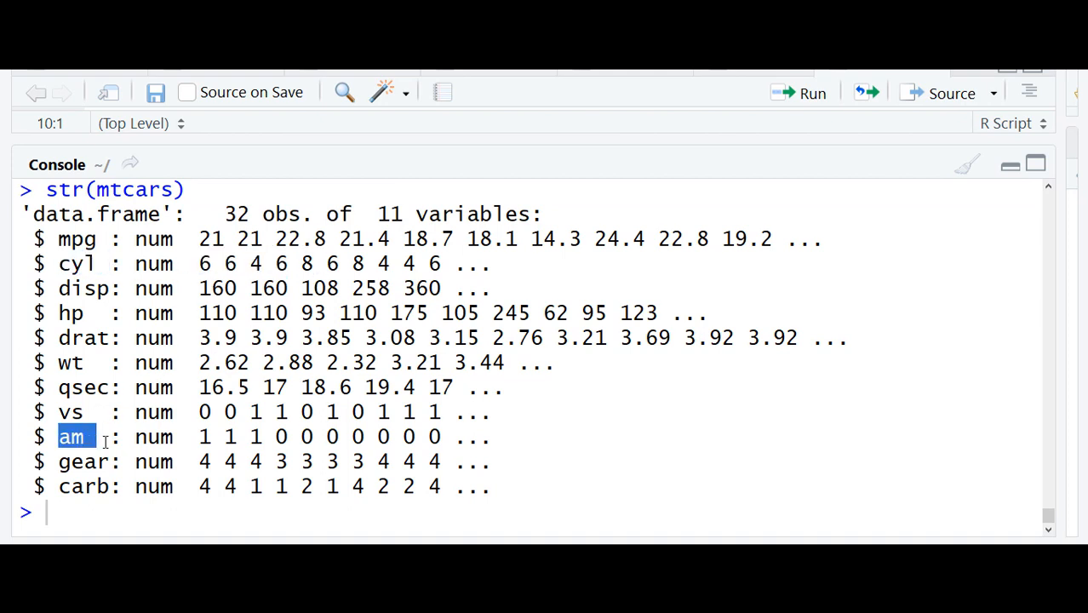
drag(72, 436, 429, 436)
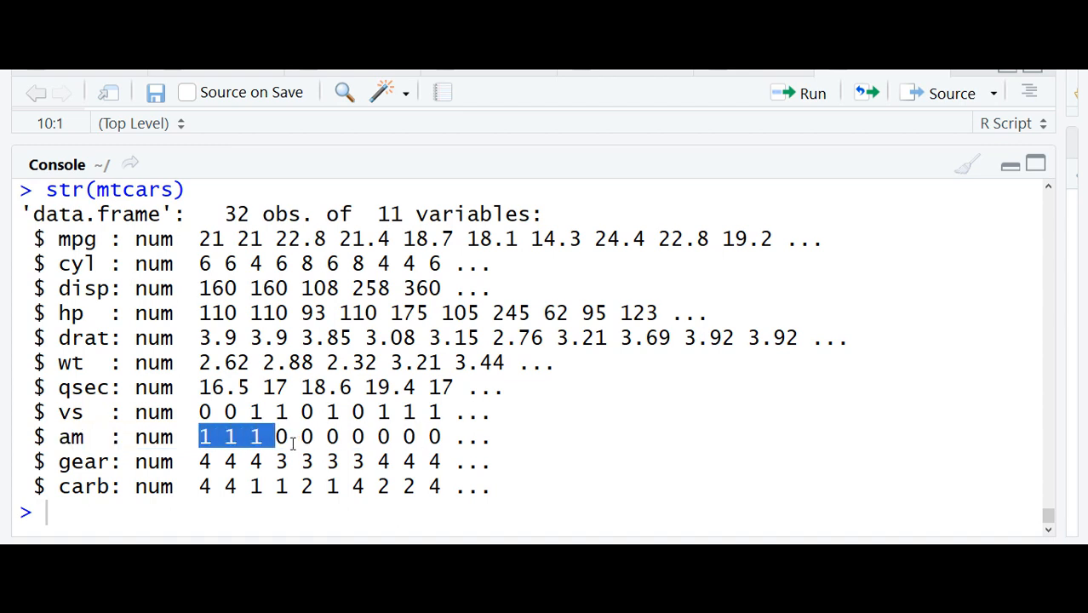
drag(264, 436, 364, 436)
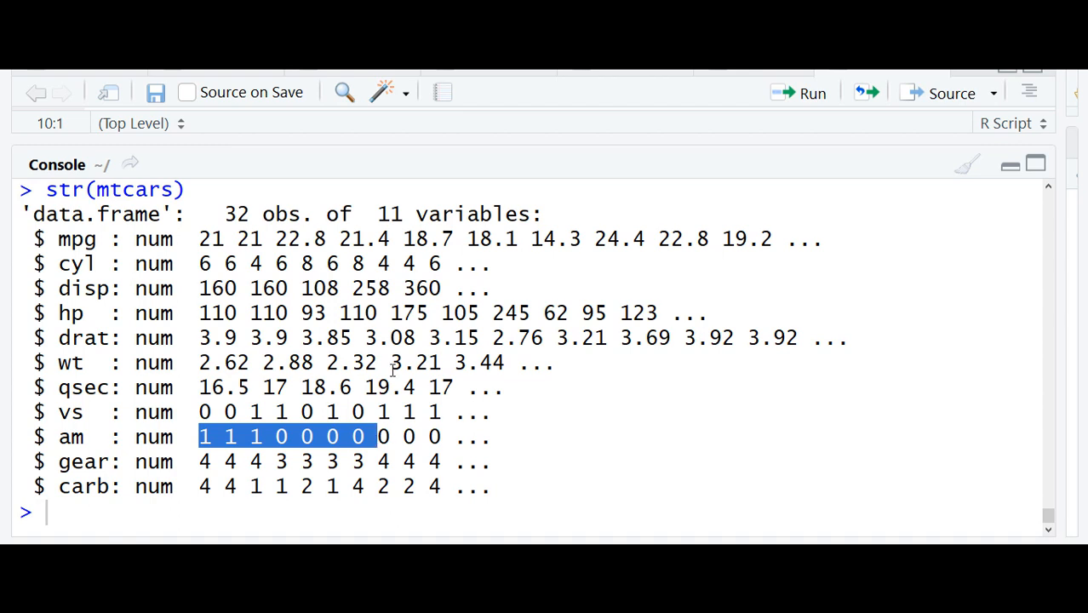
mouse_move(493, 136)
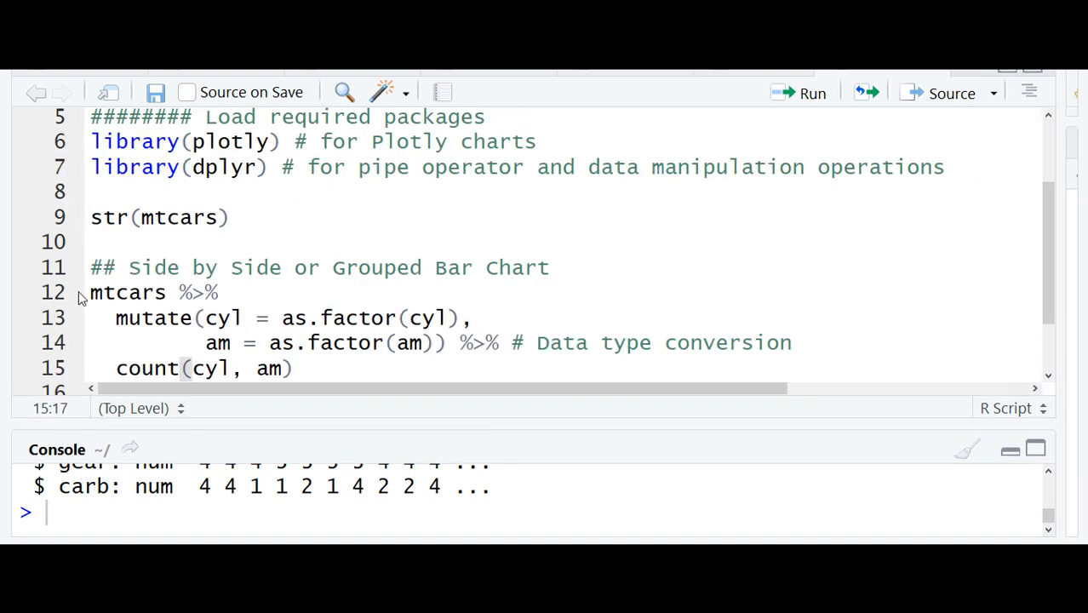
Step: Add the mutate/count(cyl, am) pipeline under a Side by Side comment, ending with %>%
double_click(128, 293)
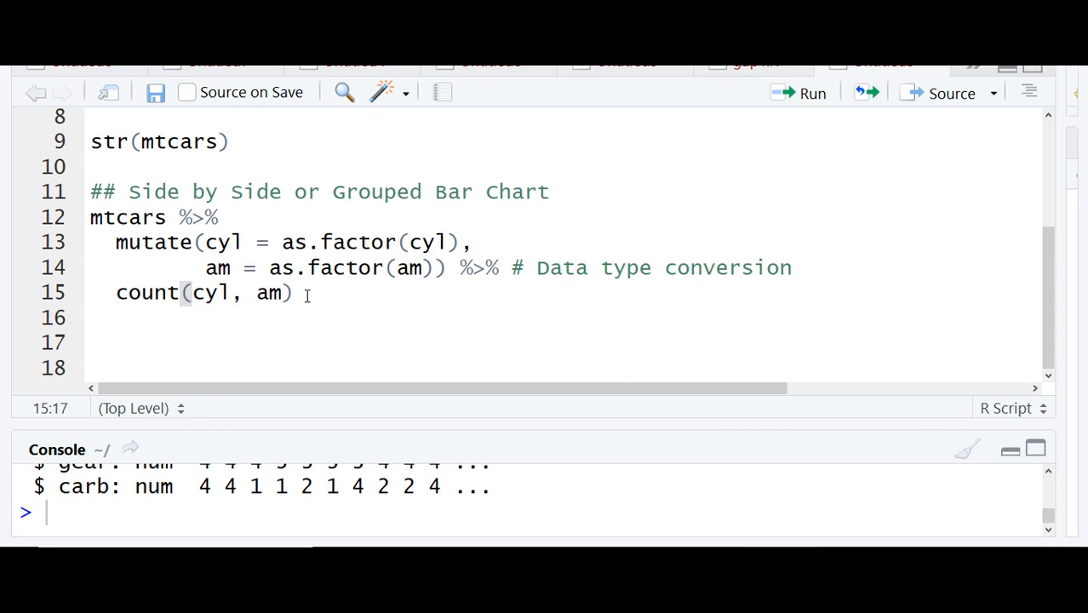
click(810, 92)
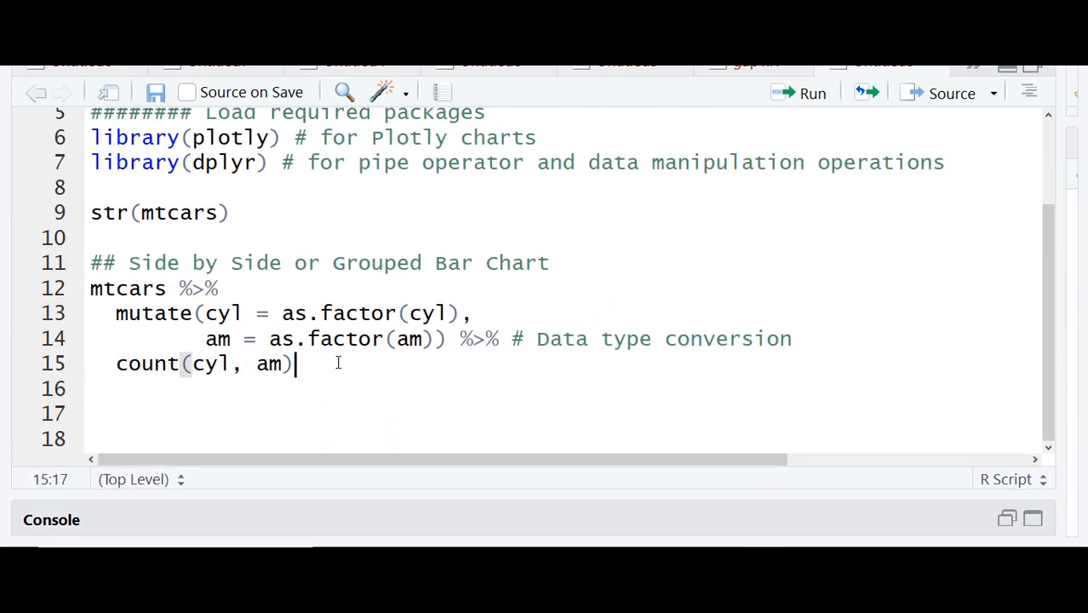
text(%>%)
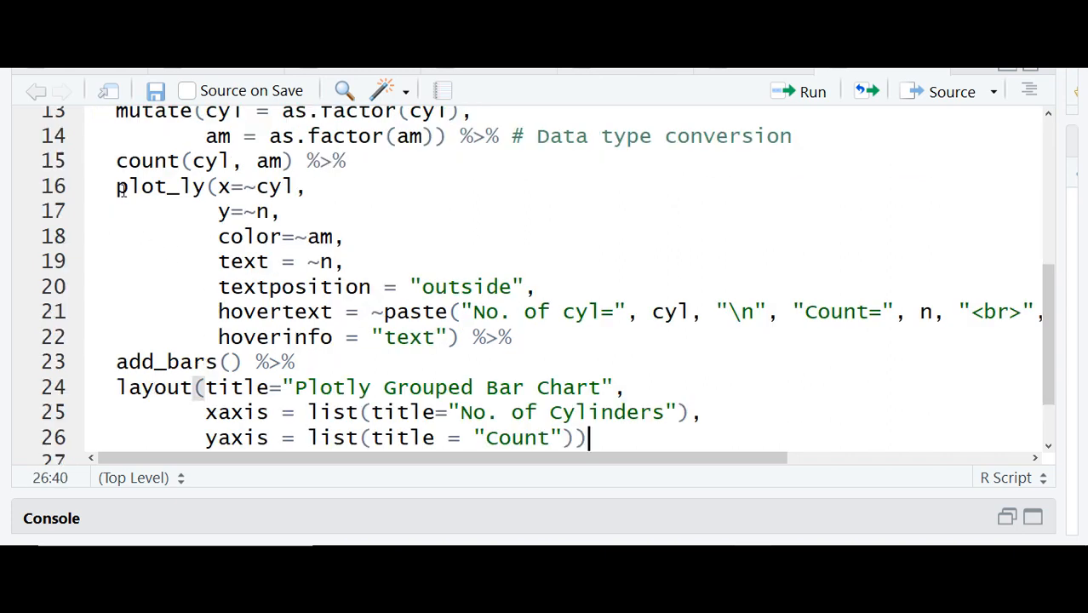
Step: Review the plot_ly code: x=~cyl, color=~am, add_bars and the hoverinfo setting
double_click(157, 186)
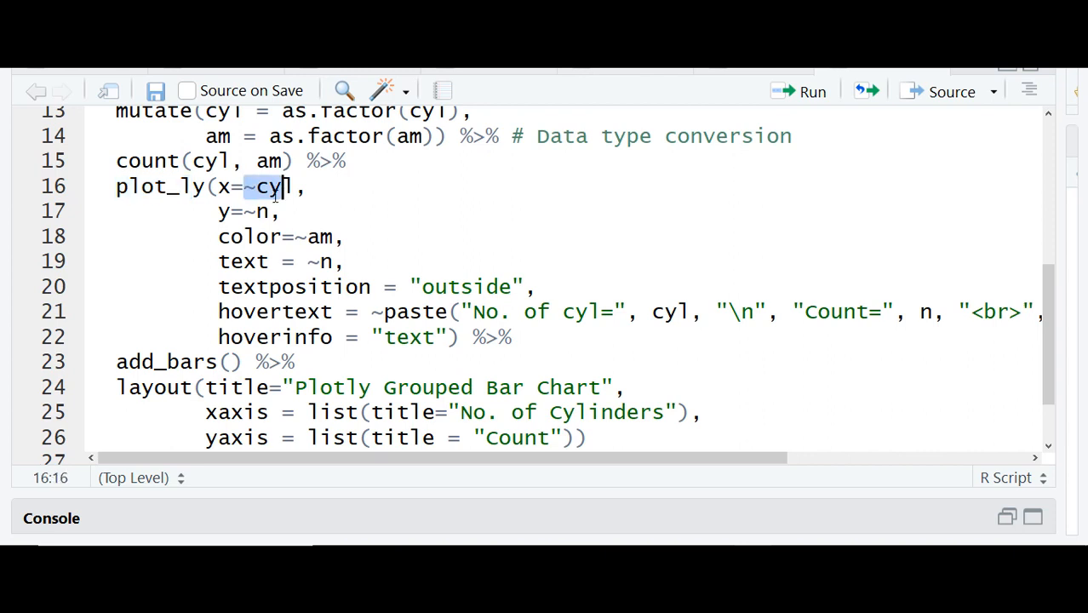
click(228, 211)
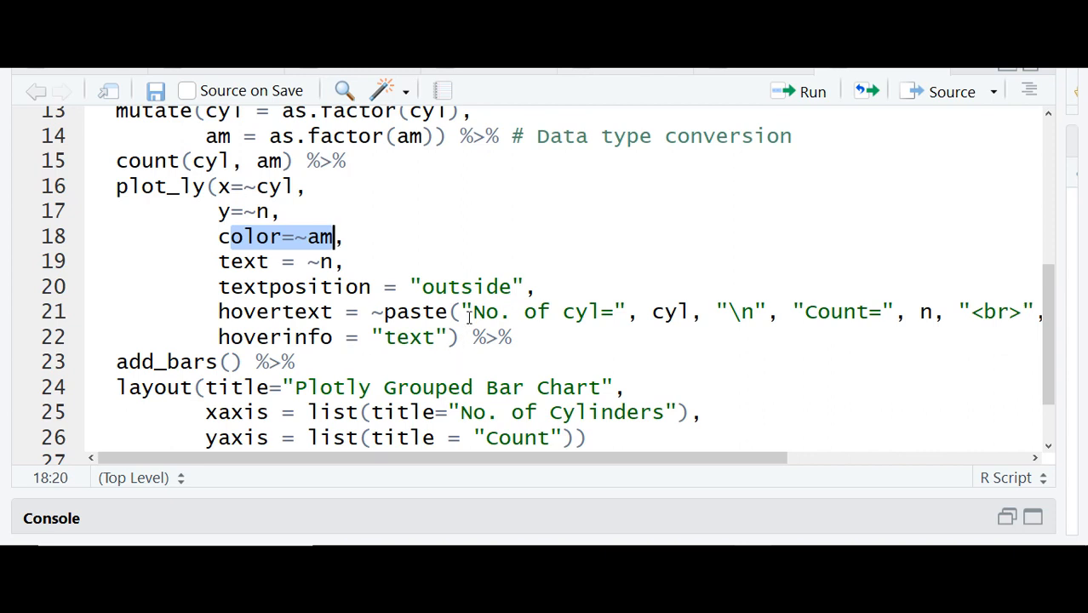
click(462, 310)
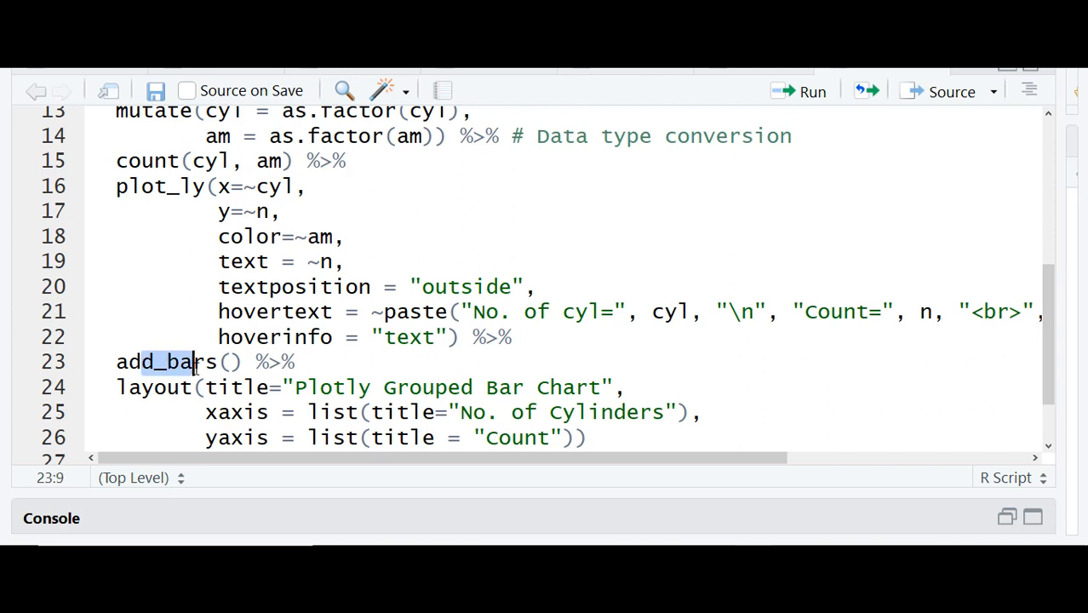
click(293, 337)
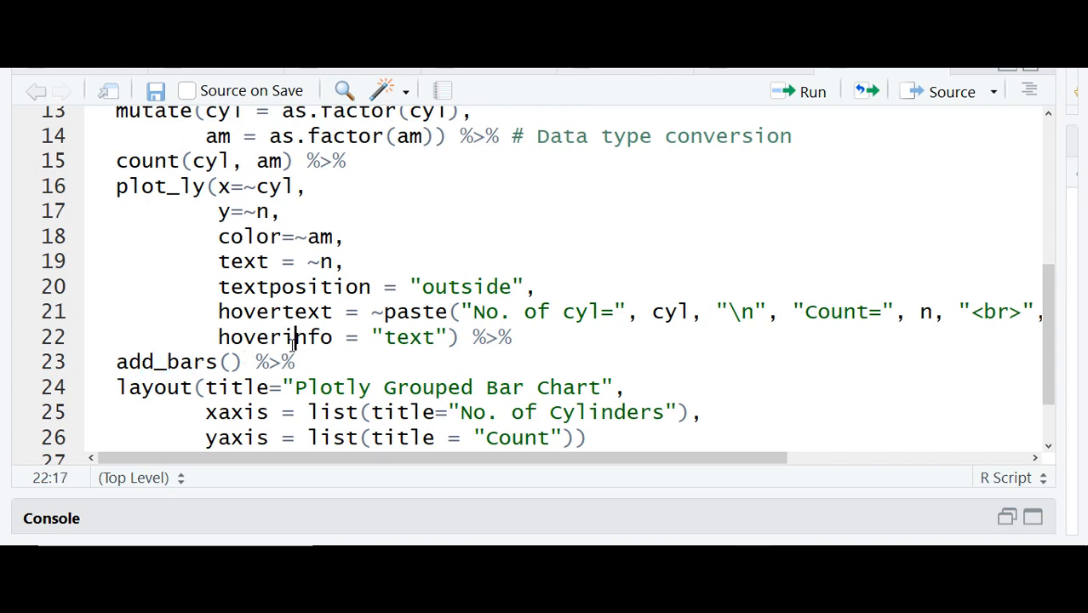
scroll(down, 3)
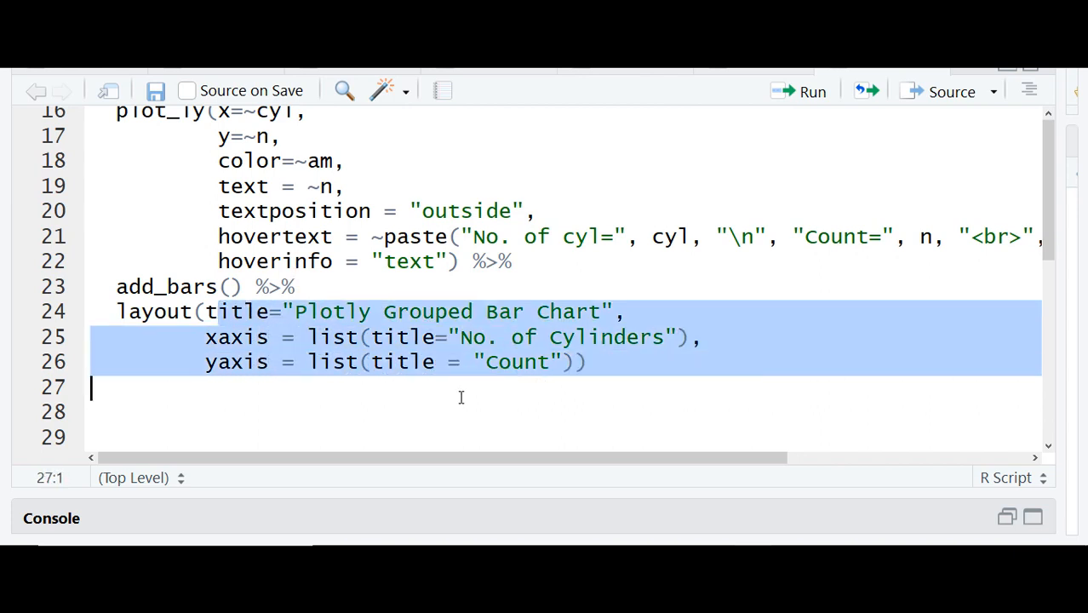
Step: Run the pipeline to render the Plotly bar chart of counts by cylinders and am
click(800, 92)
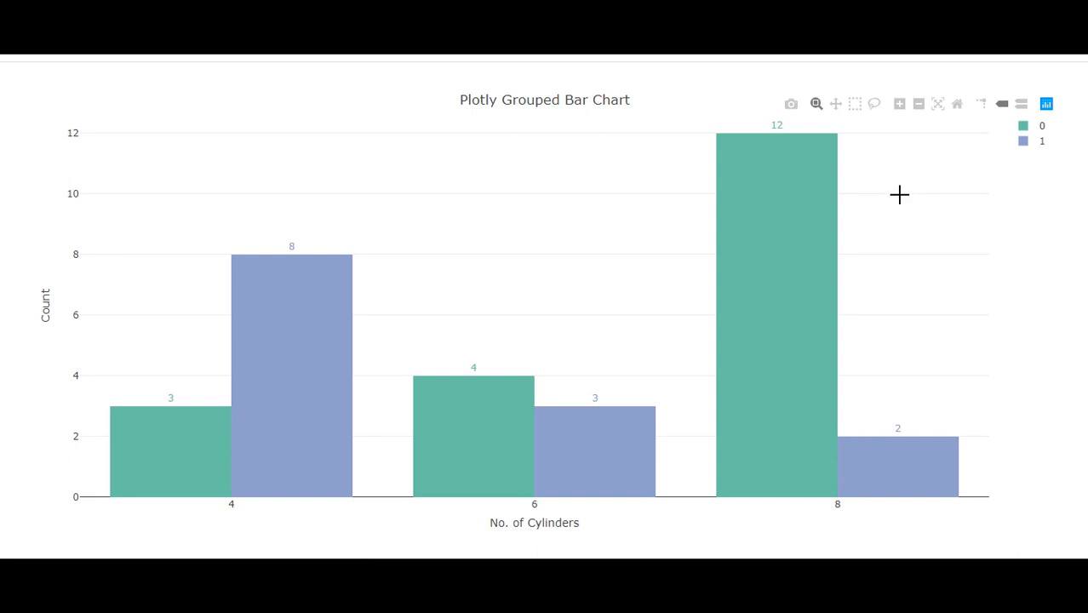
mouse_move(194, 458)
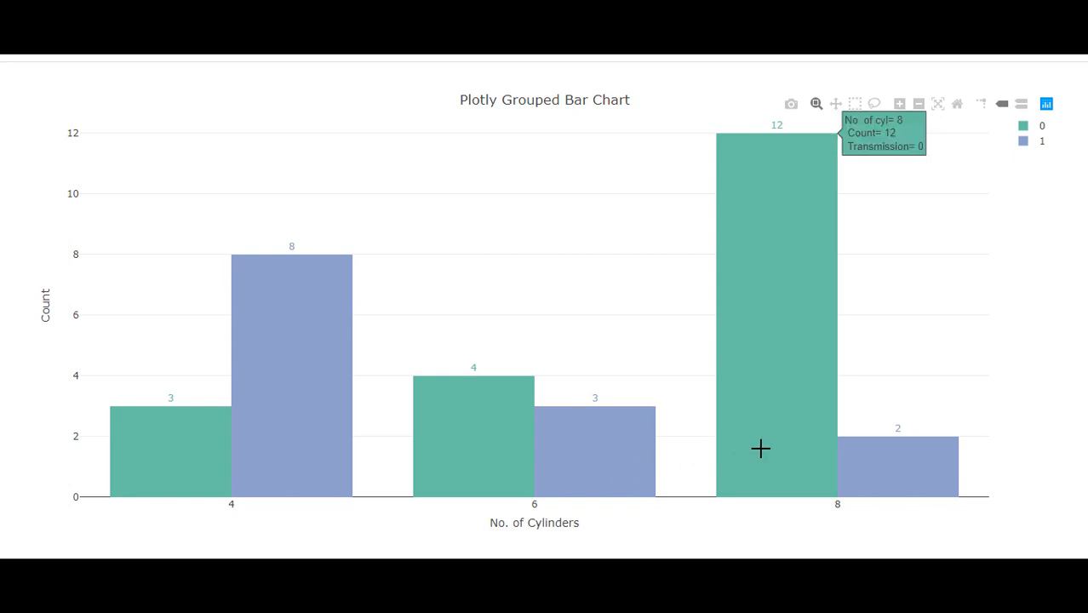
mouse_move(822, 460)
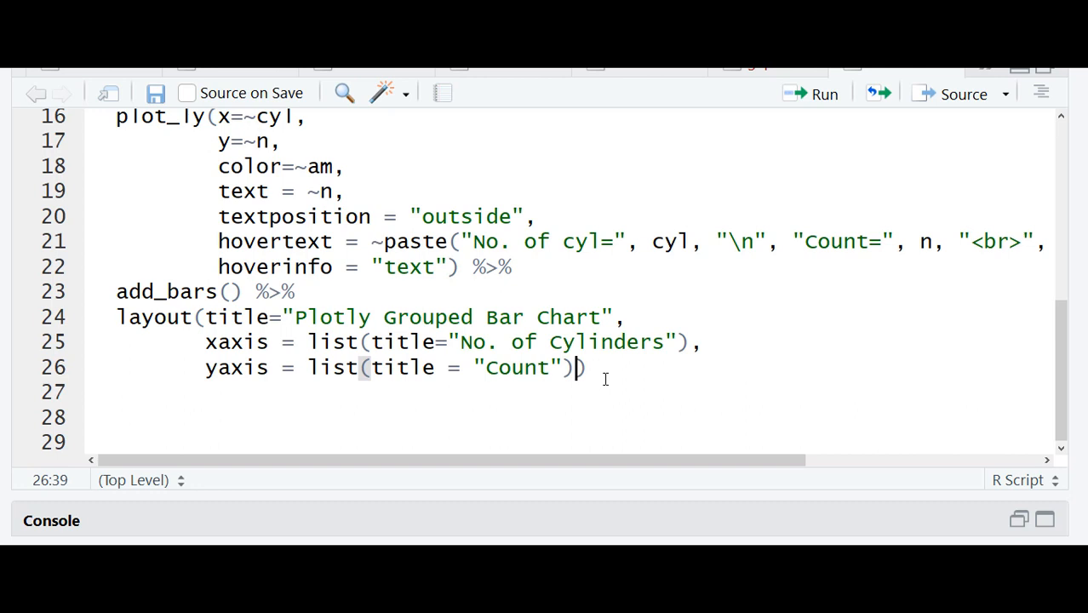
Step: Add barmode="group" to layout() and rerun to redraw the grouped chart with hover labels
text(,)
click(571, 394)
text(barmode="group)
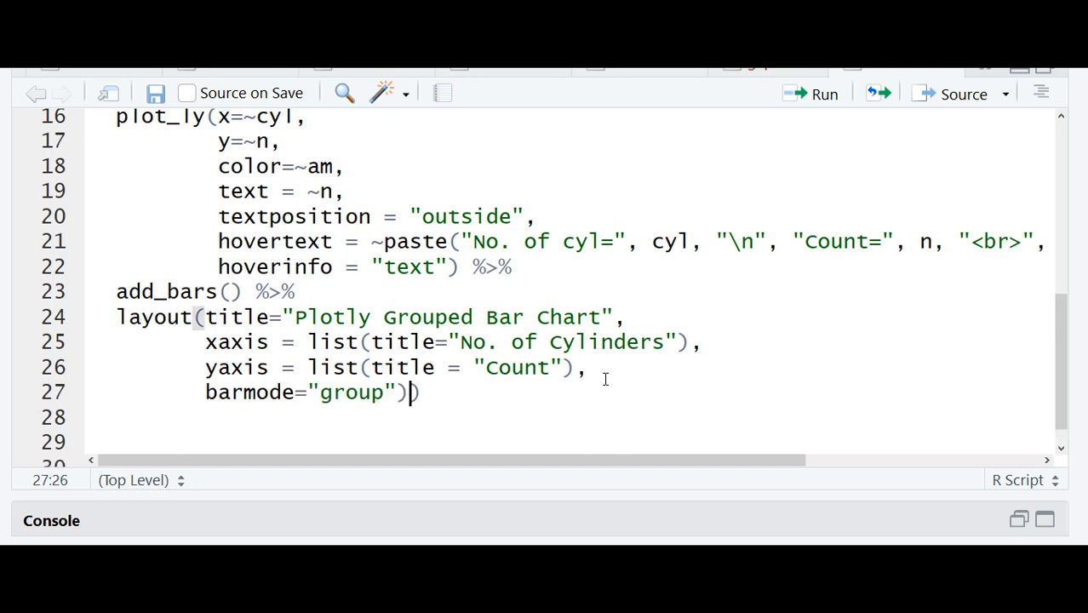
text())
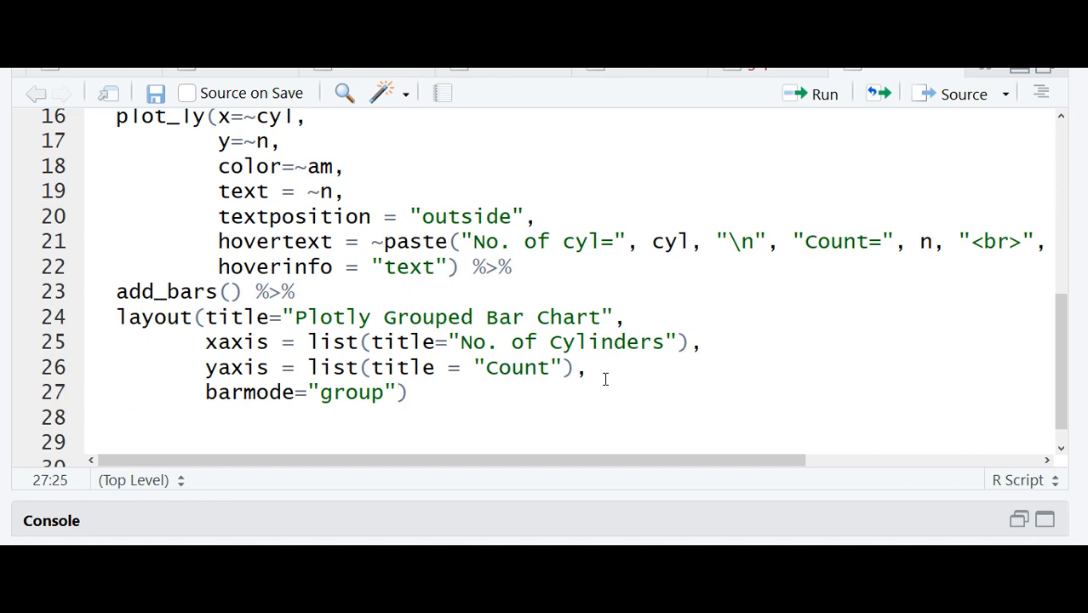
click(814, 94)
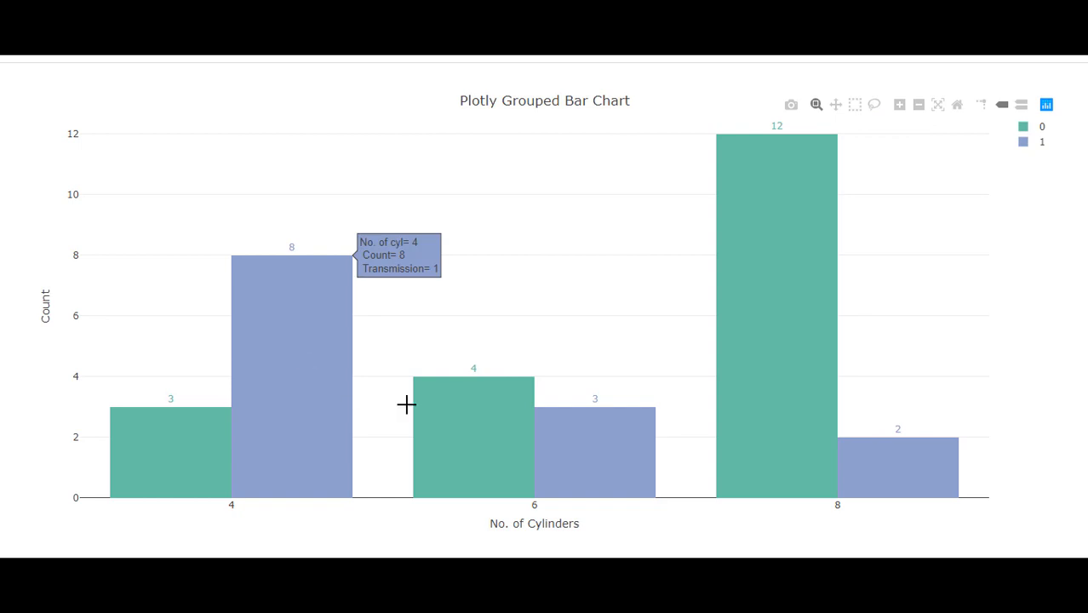
mouse_move(712, 358)
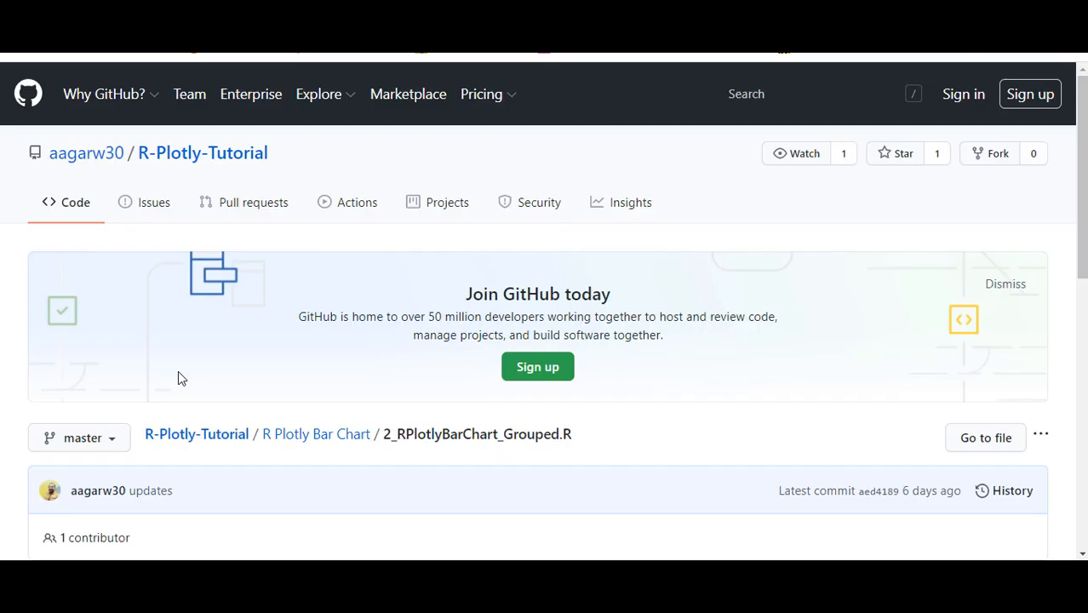
scroll(down, 3)
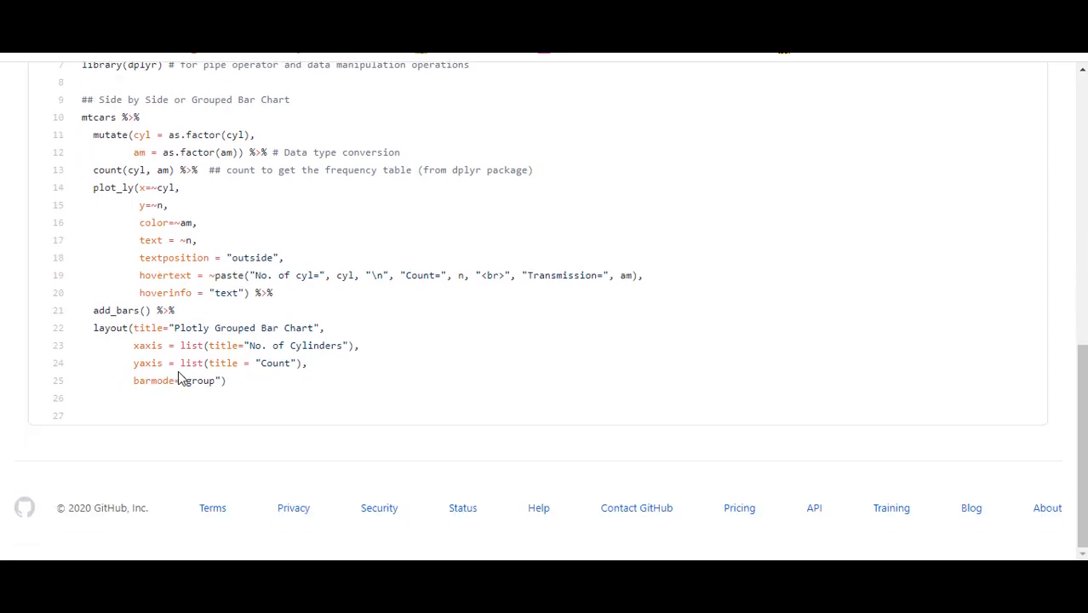